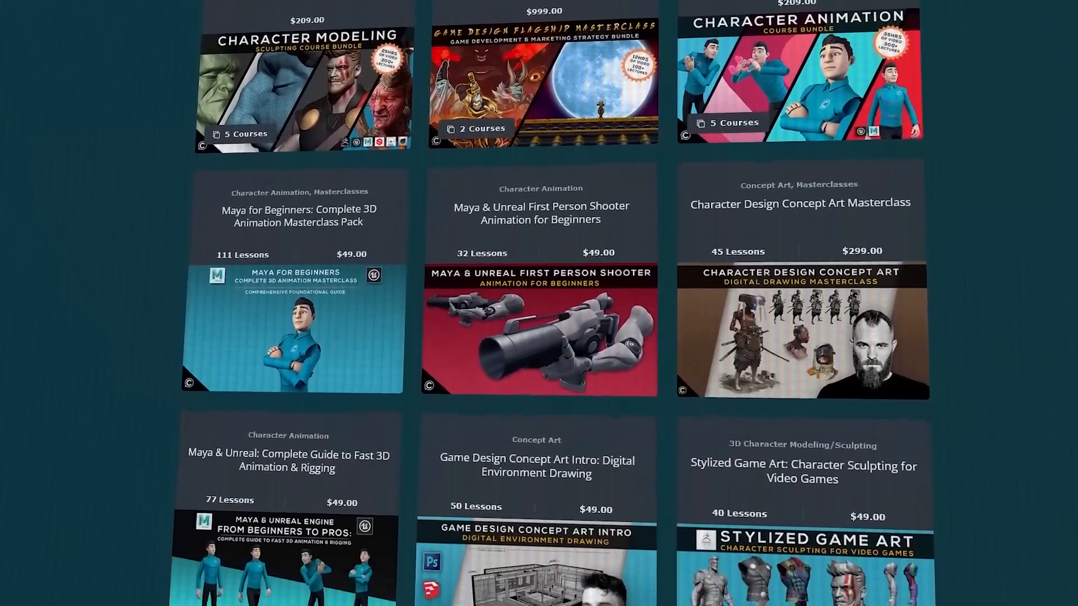
- Scroll the Class Creatives sculpting bundle page past the course cards into the lesson curriculum
scroll("down", 3)
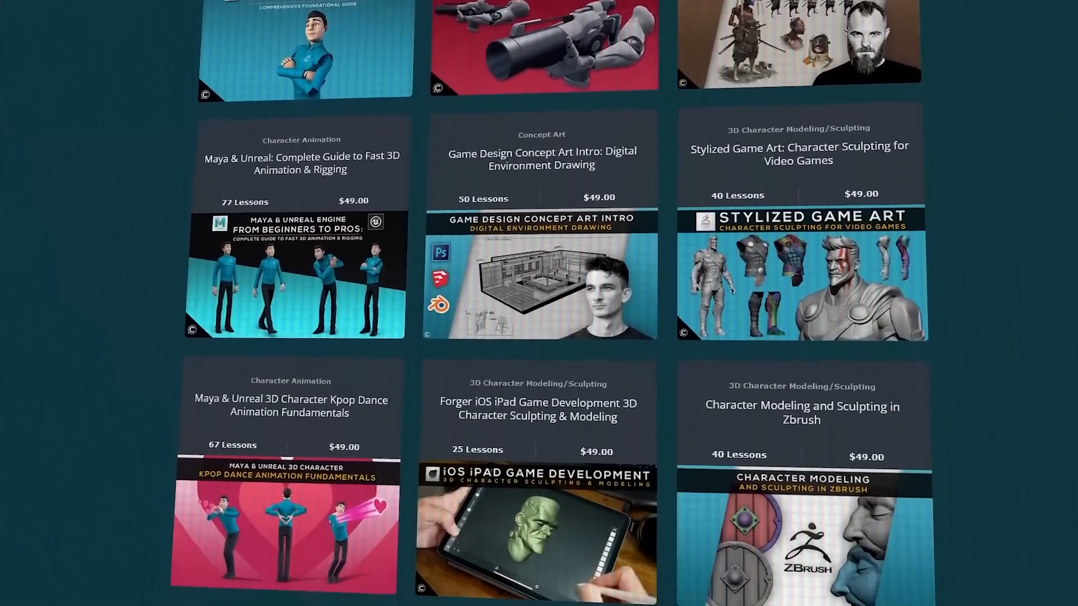
scroll("down", 3)
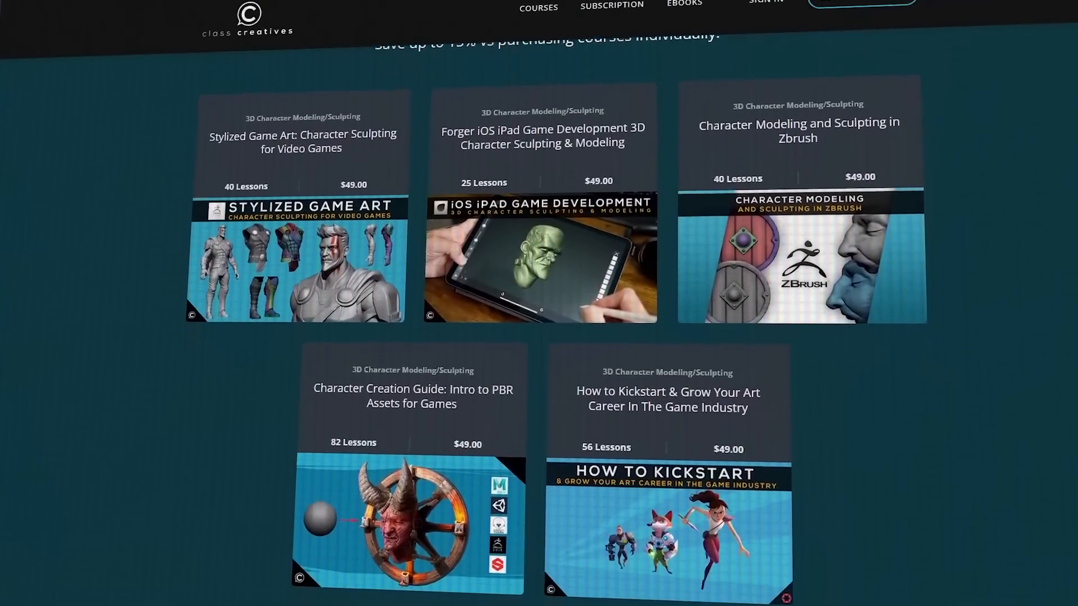
scroll("down", 3)
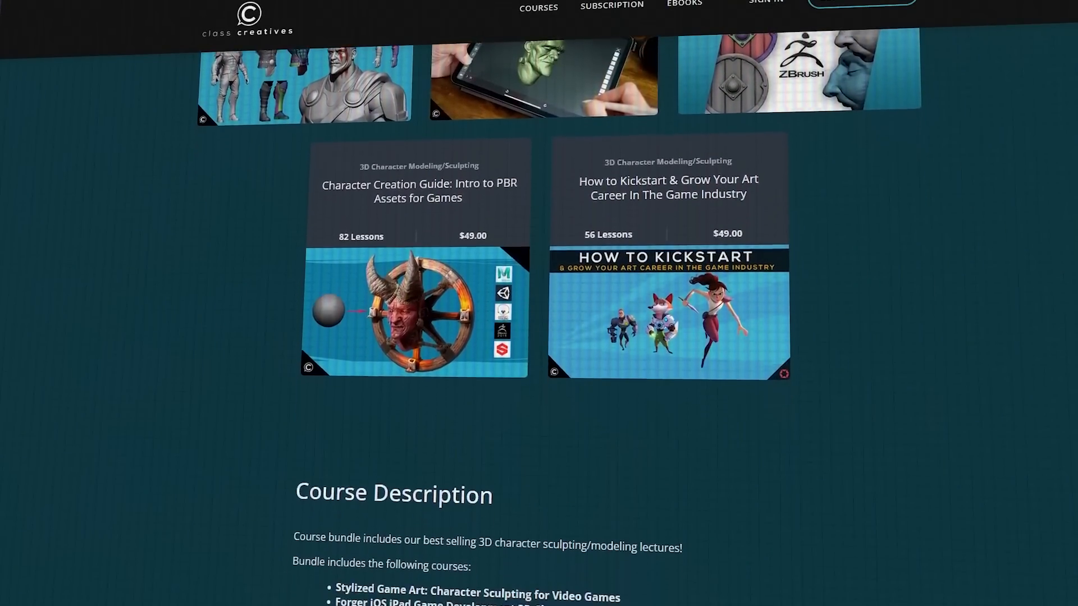
scroll("down", 3)
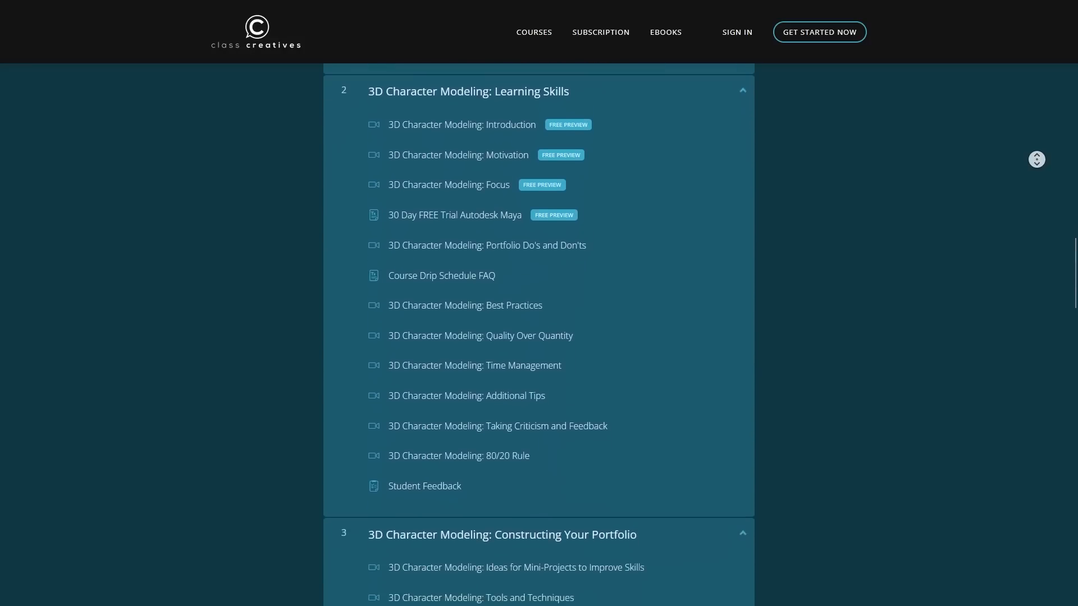
scroll("down", 3)
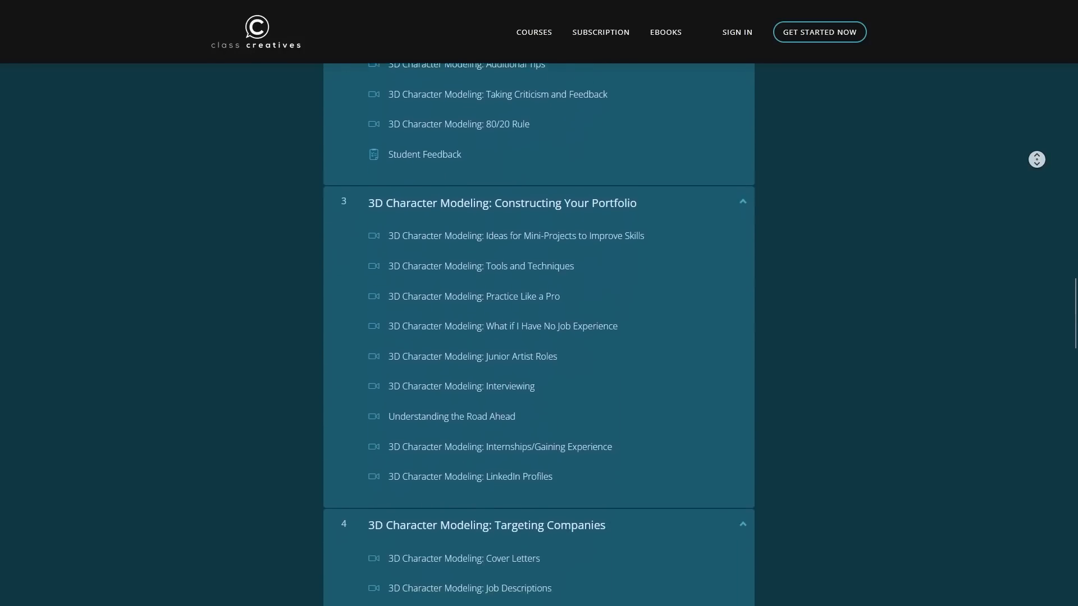
scroll("down", 3)
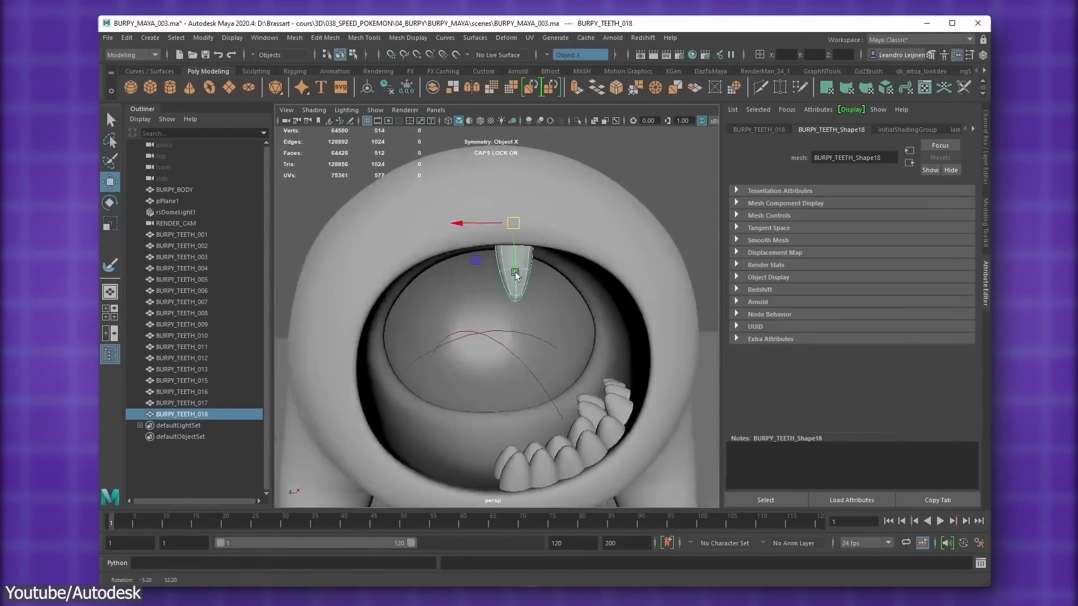
key("space")
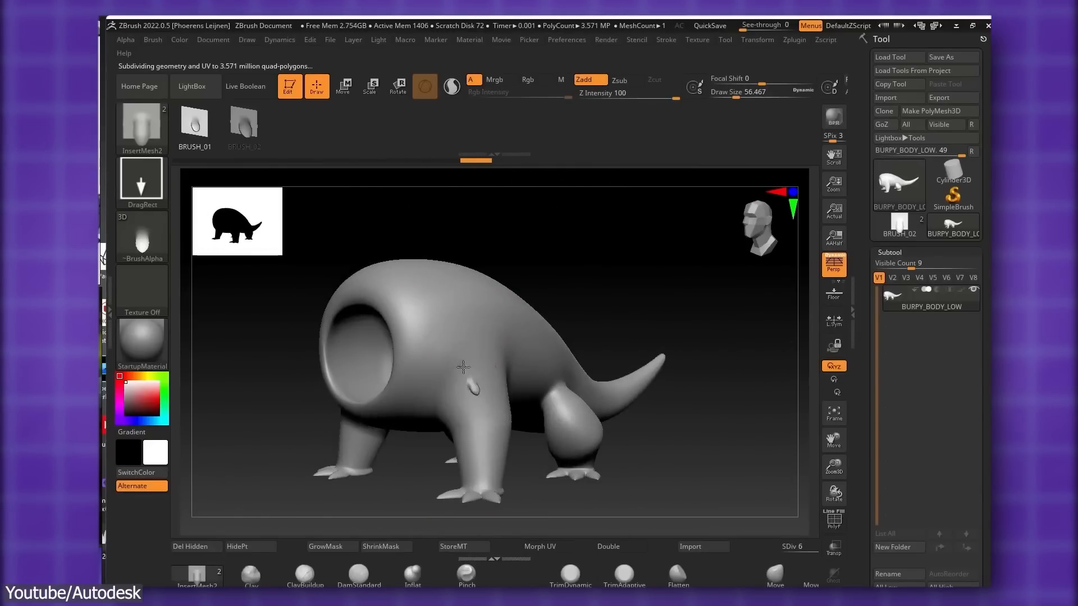
left_click_drag(461, 368, 540, 336)
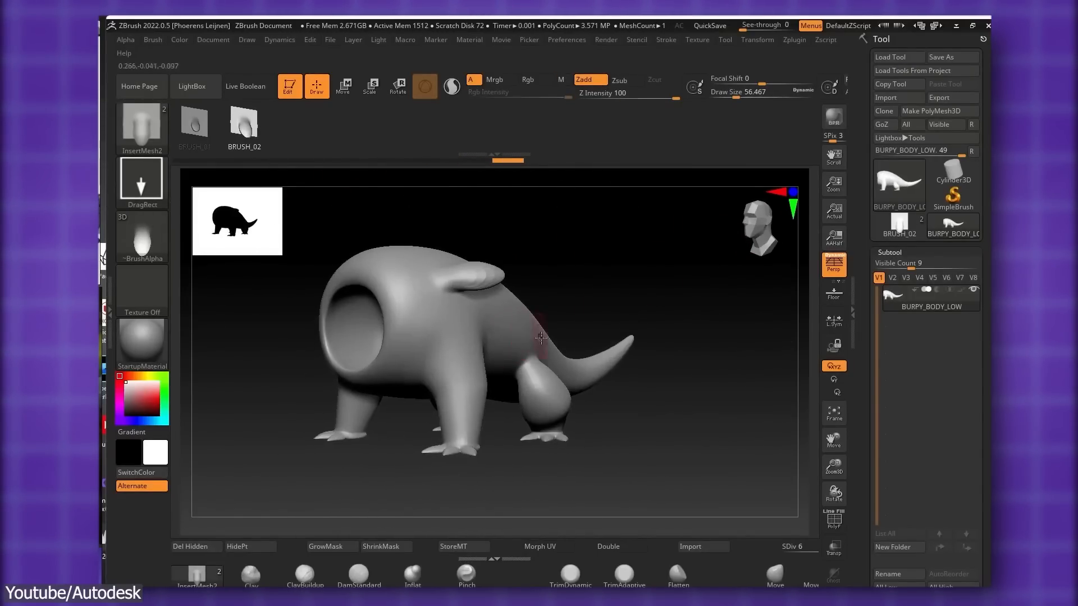
left_click_drag(540, 337, 492, 326)
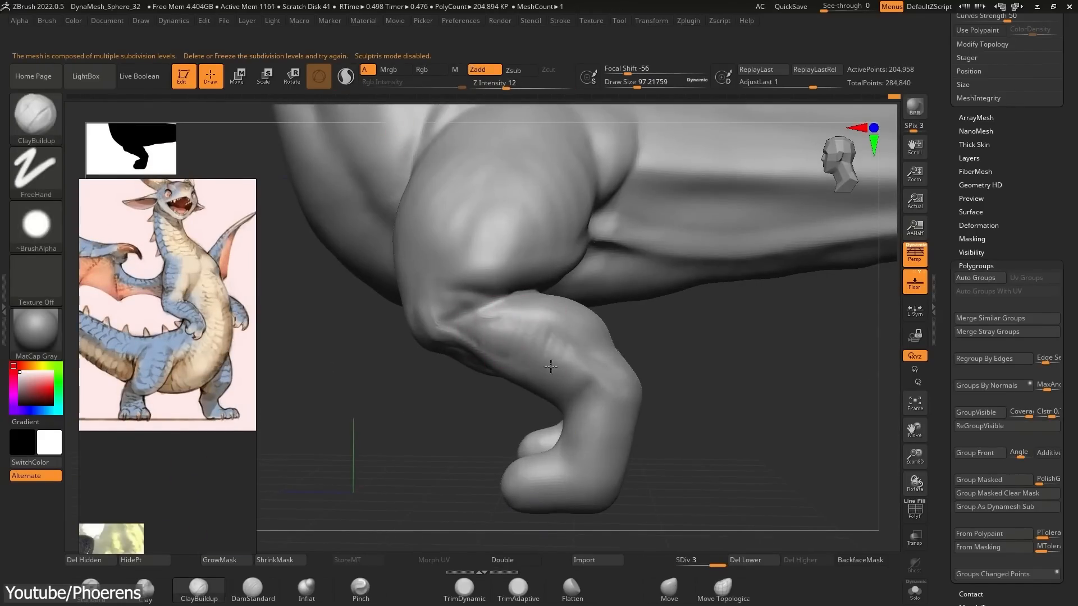
left_click_drag(550, 367, 656, 388)
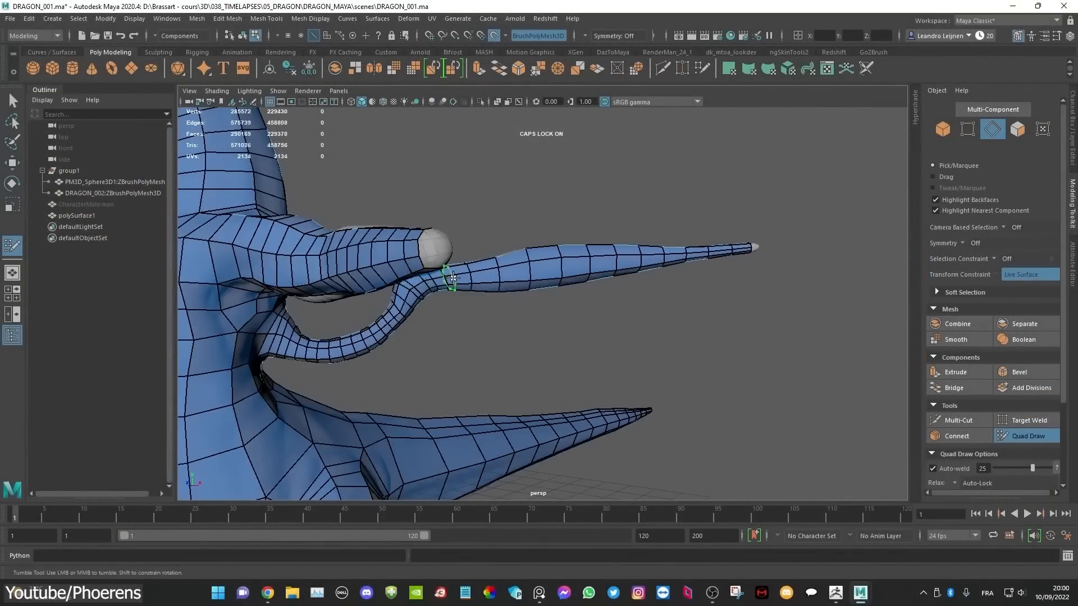
left_click_drag(454, 275, 550, 272)
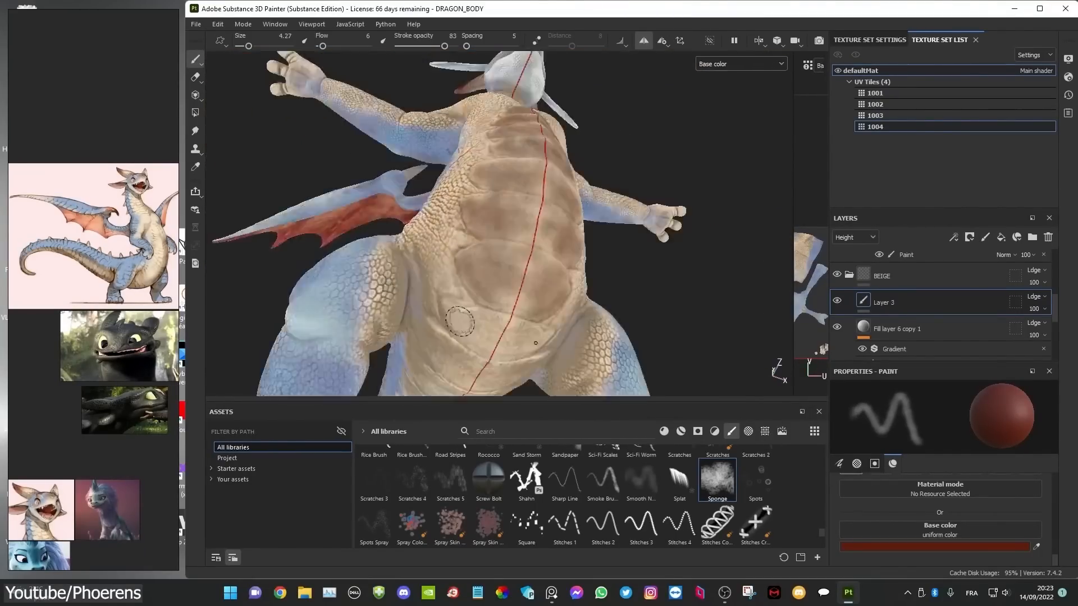
left_click(847, 593)
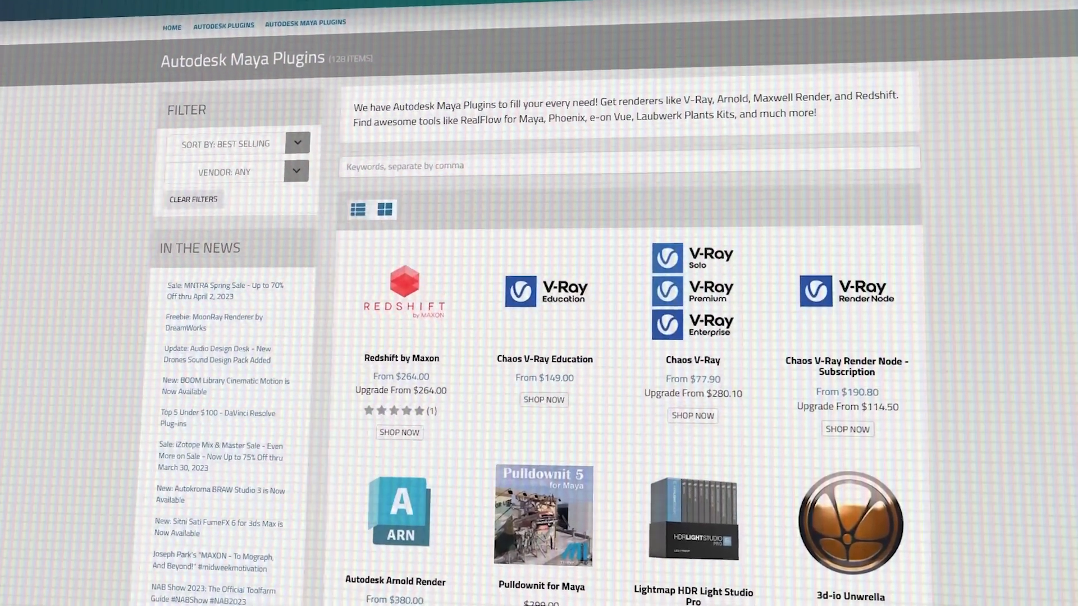
- Scroll the Toolfarm Maya Plugins grid from the renderers down to the plugin bundles
scroll("down", 3)
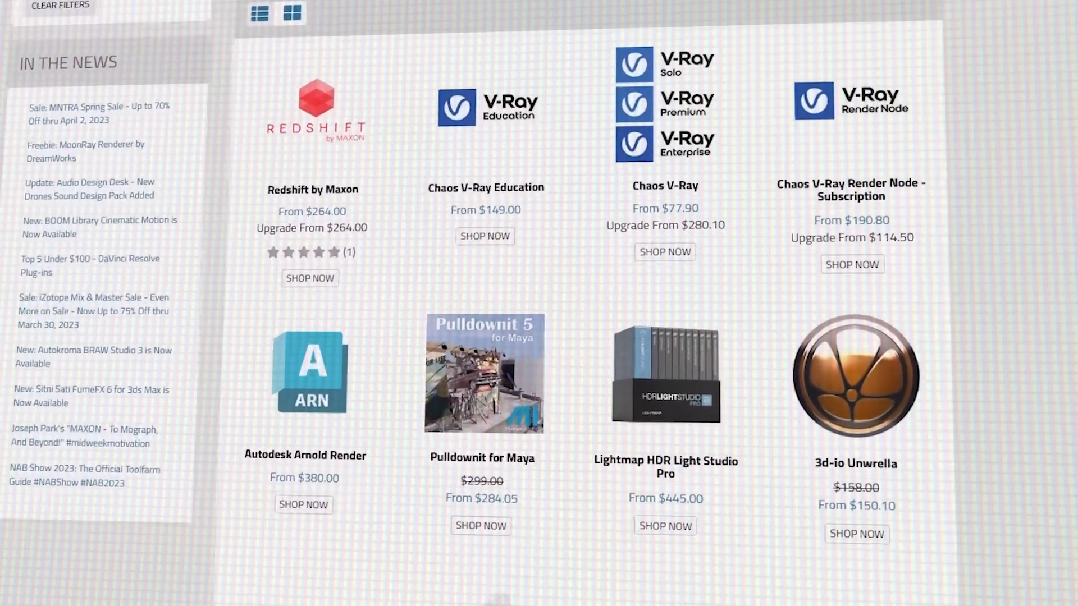
scroll("down", 3)
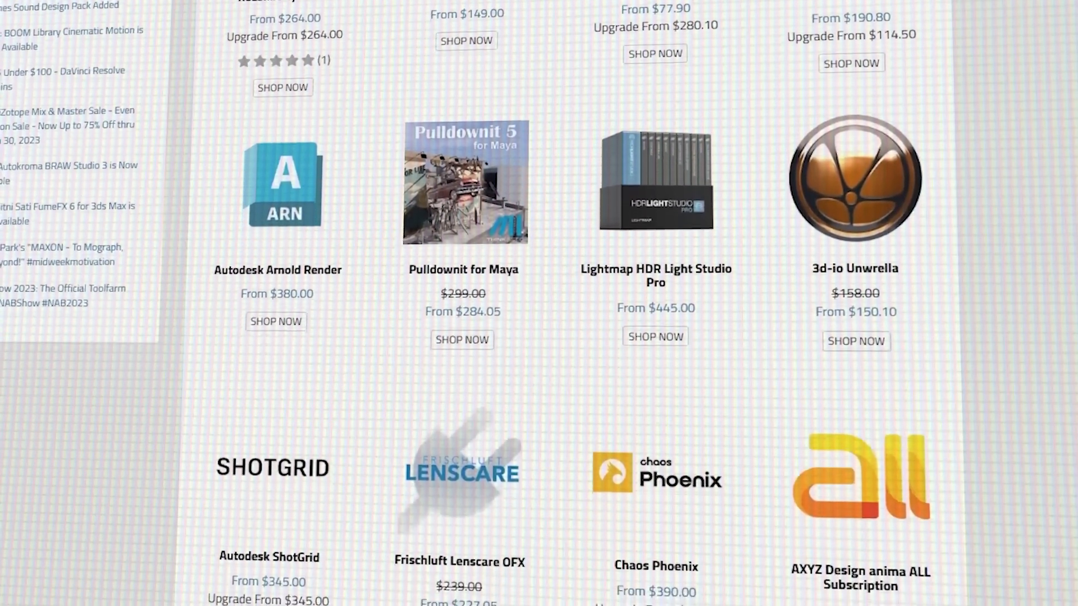
scroll("down", 3)
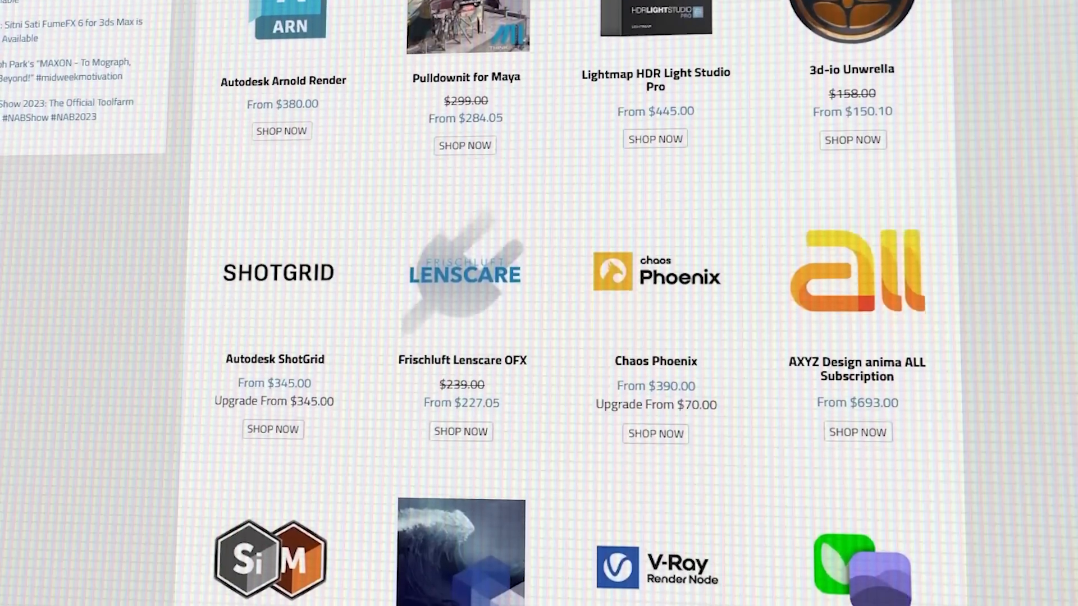
scroll("down", 3)
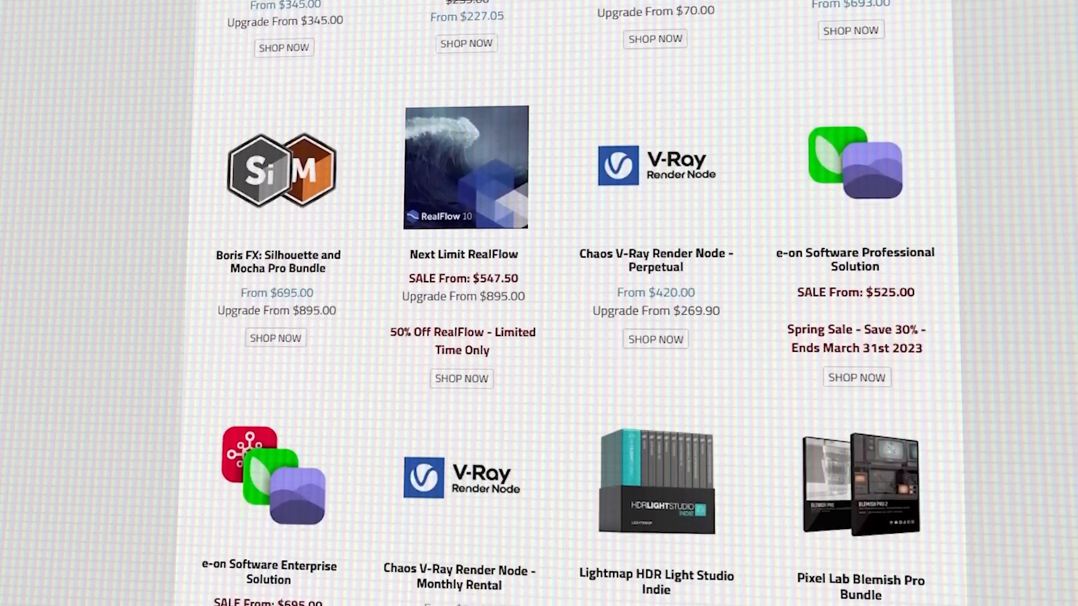
scroll("down", 3)
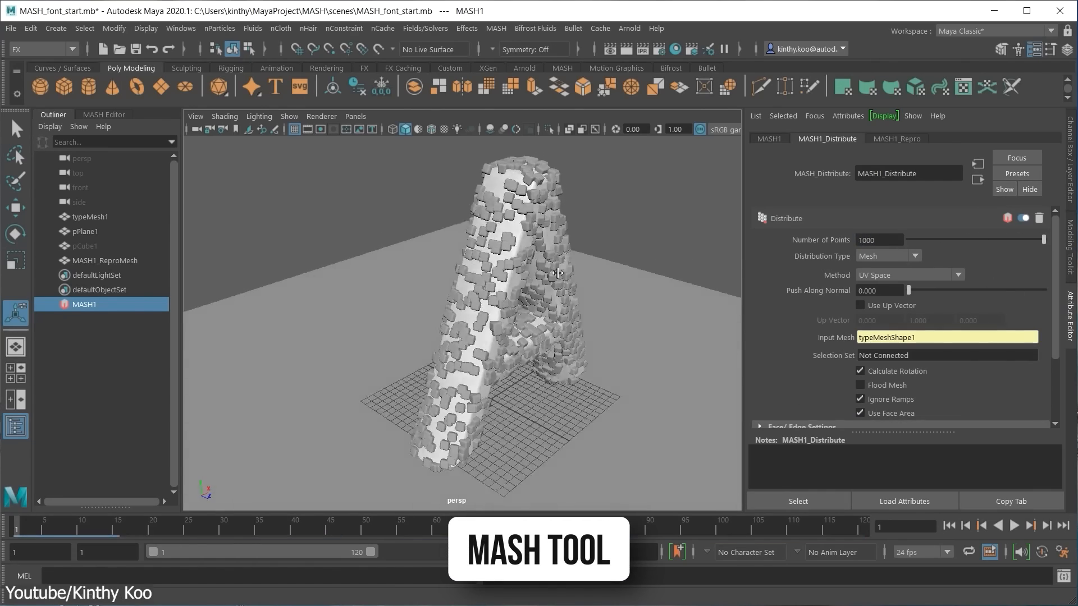
left_click_drag(909, 291, 914, 290)
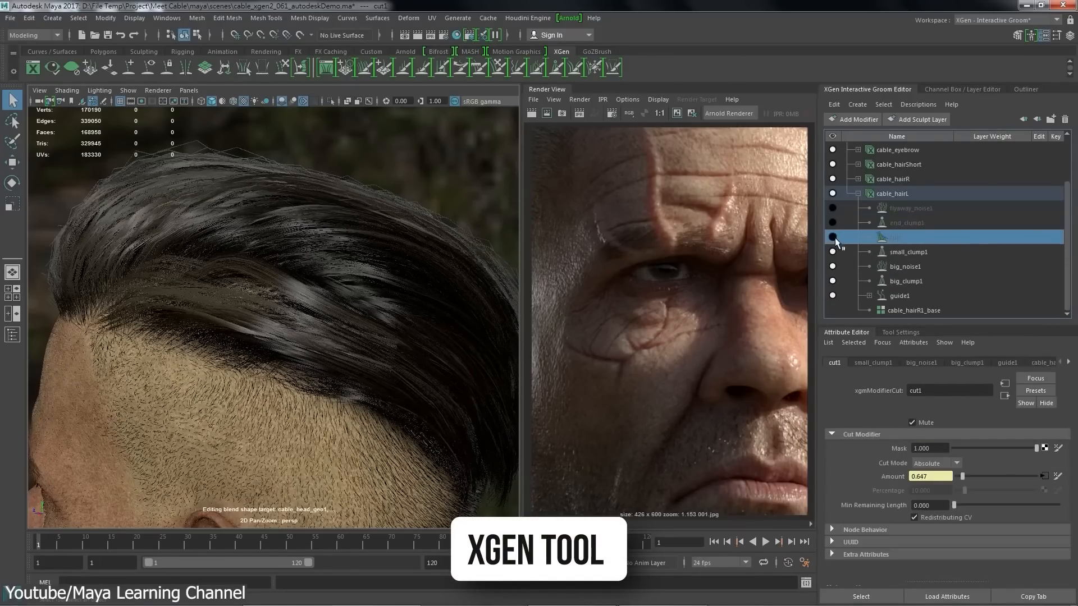
left_click(898, 295)
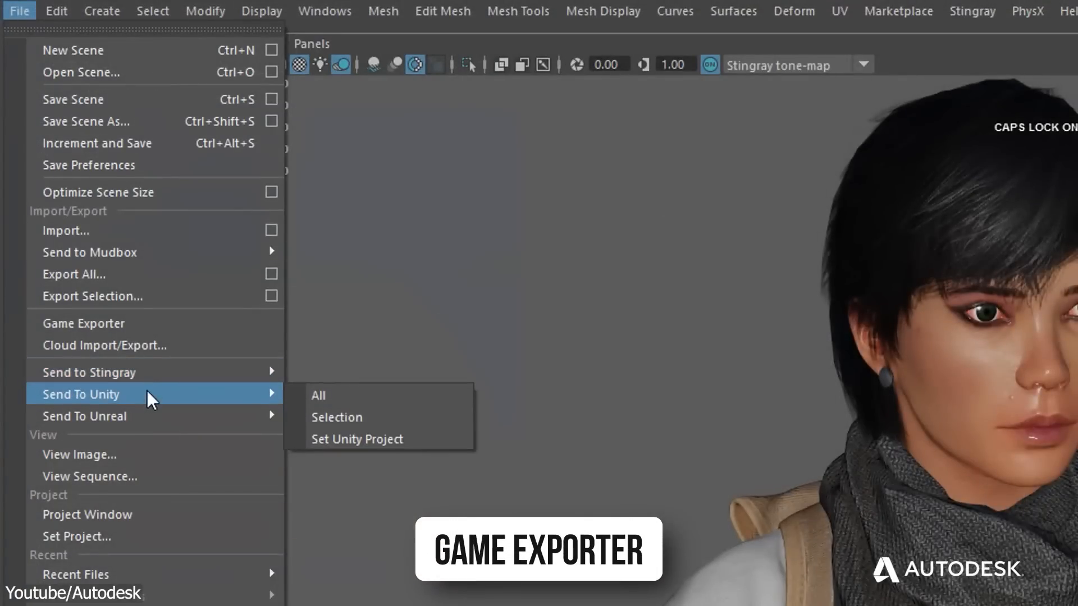
left_click(318, 395)
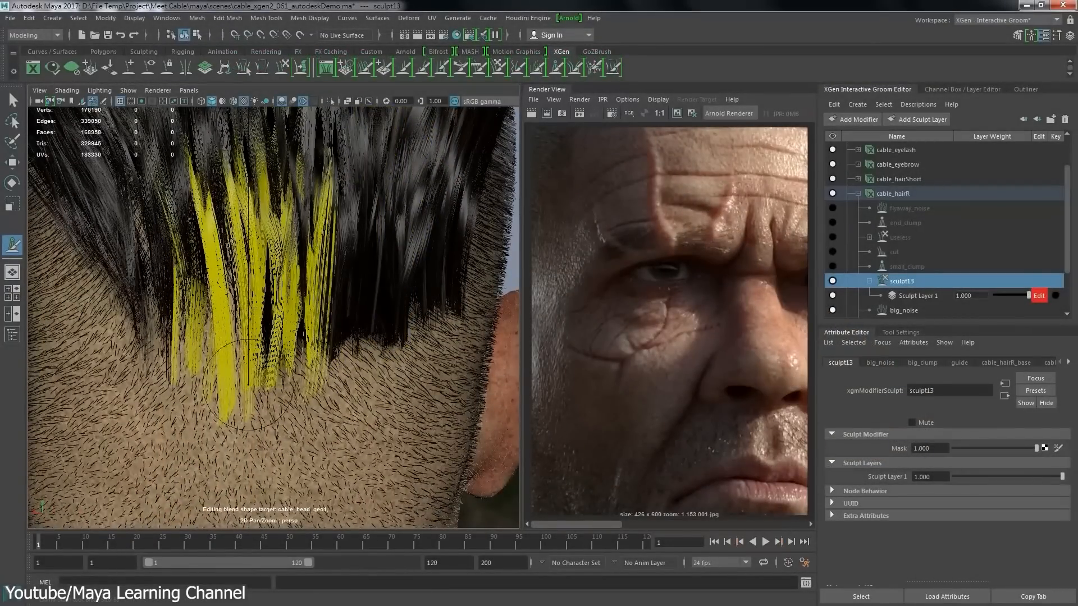
right_click(234, 365)
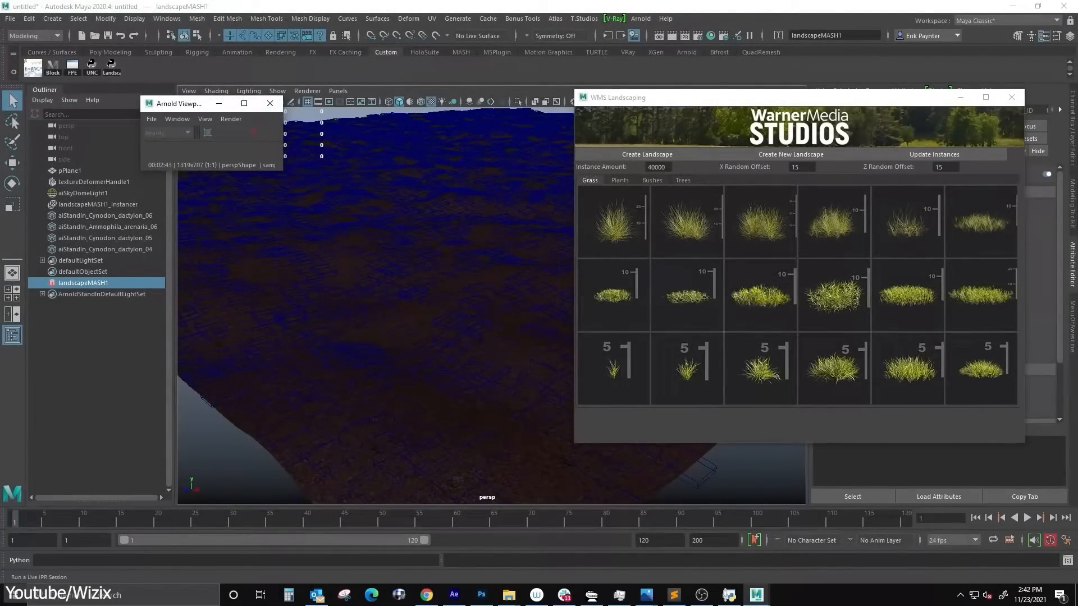
- Scatter Ammophila arenaria 02 and 01 grass plus agave bushes across the terrain
left_click(688, 221)
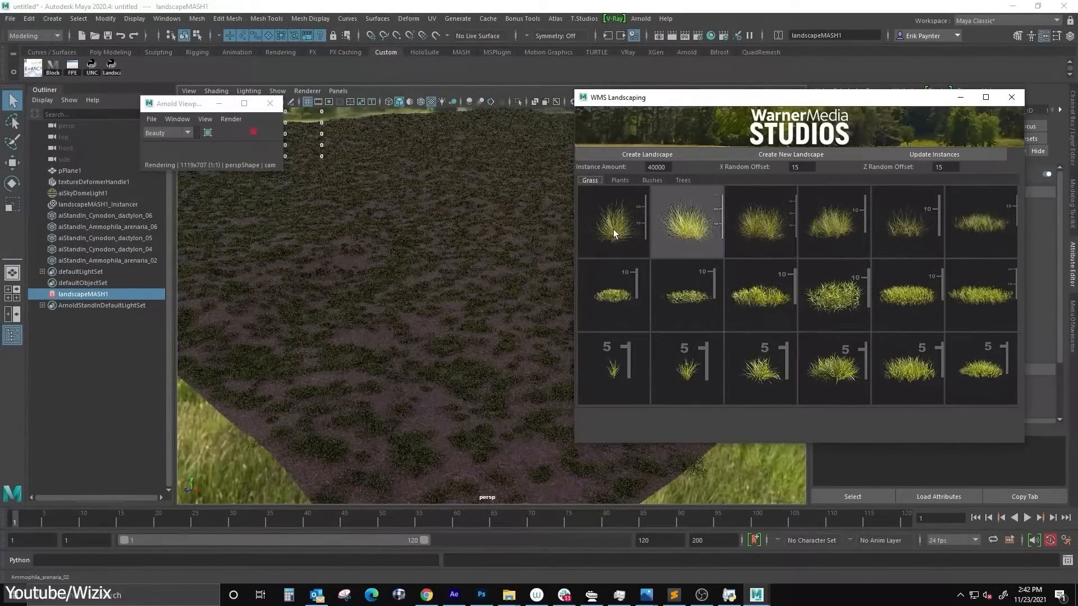
left_click(614, 222)
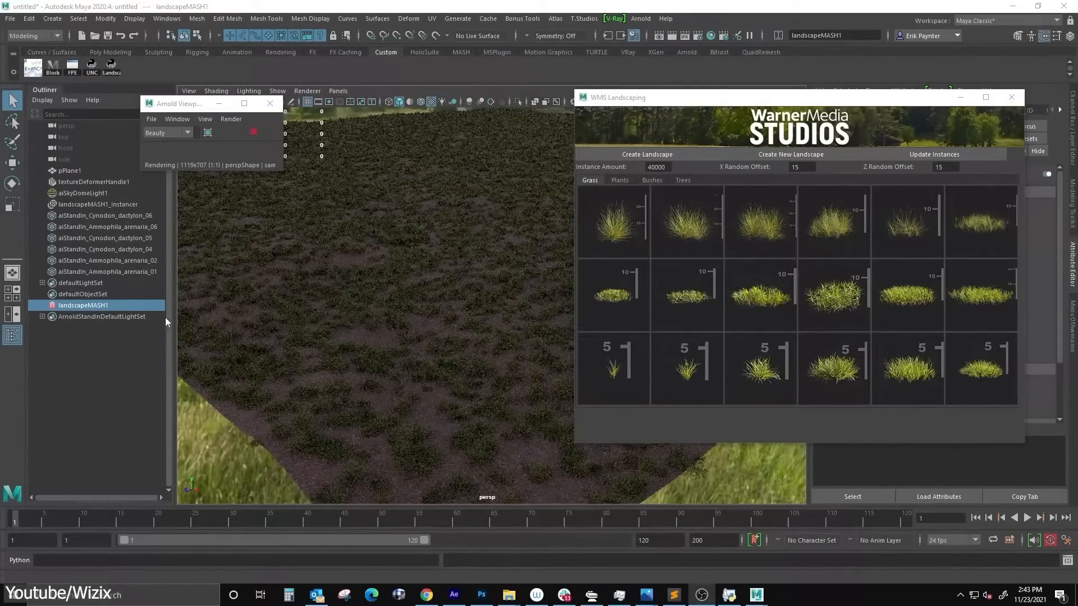
left_click(651, 180)
type("75")
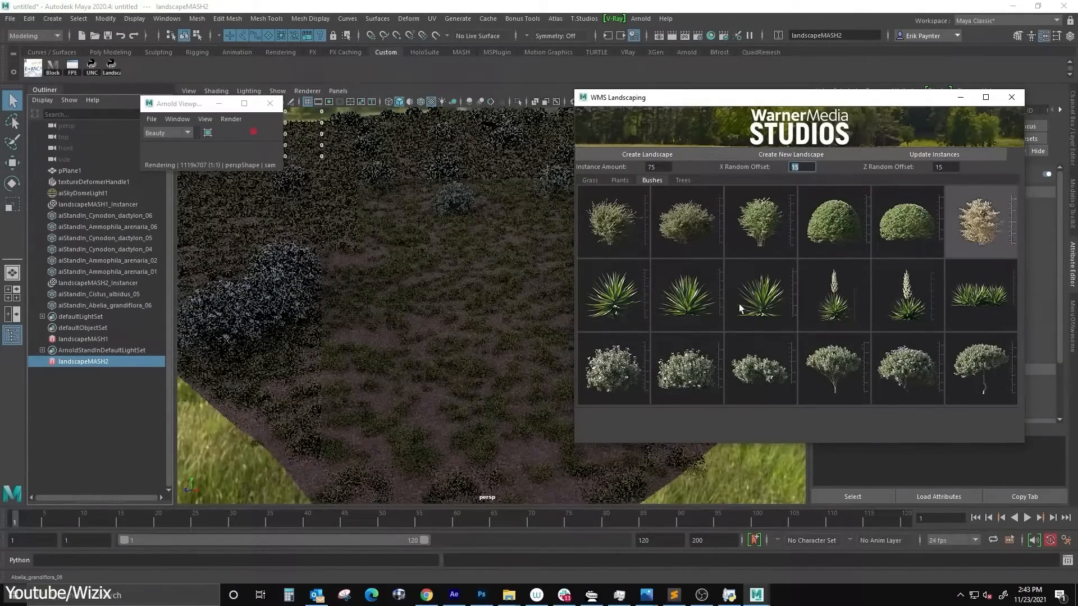
left_click(686, 296)
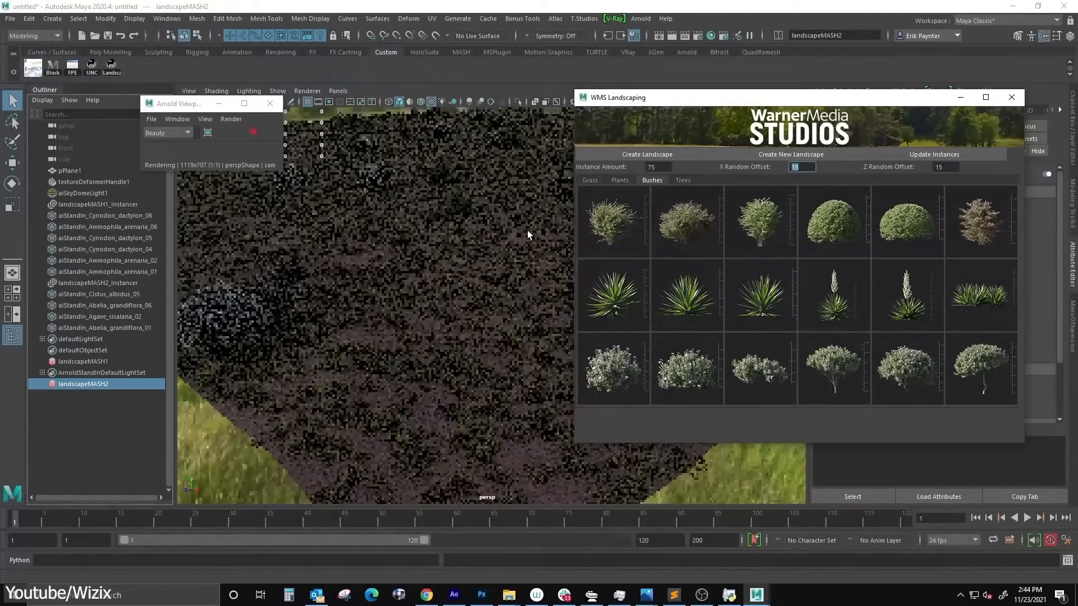
- Create a new tree landscape with an instance amount of 5023 and pick a tree
left_click(682, 180)
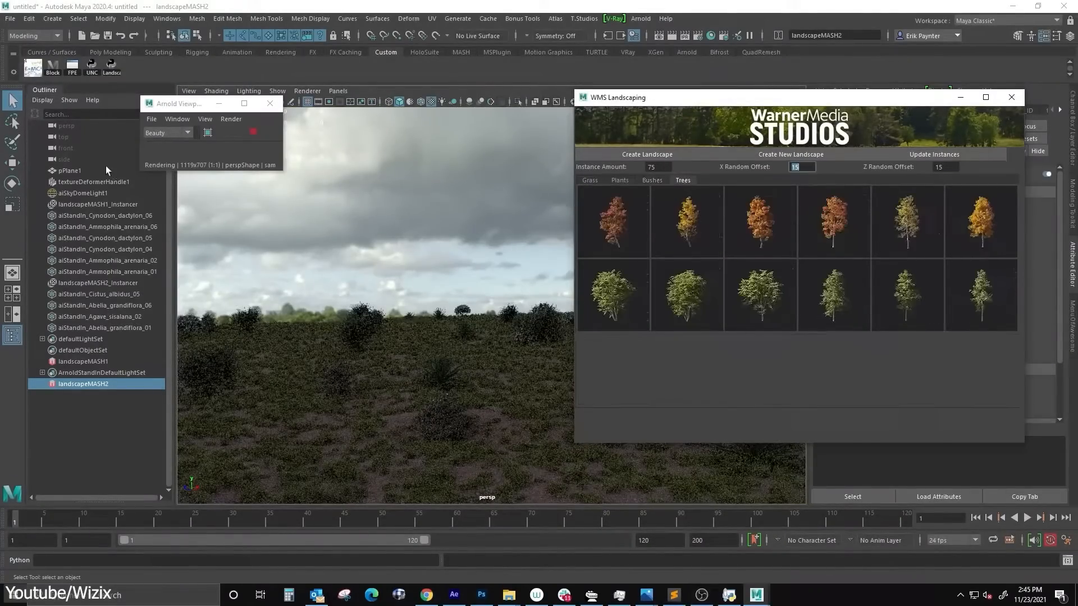
left_click(789, 154)
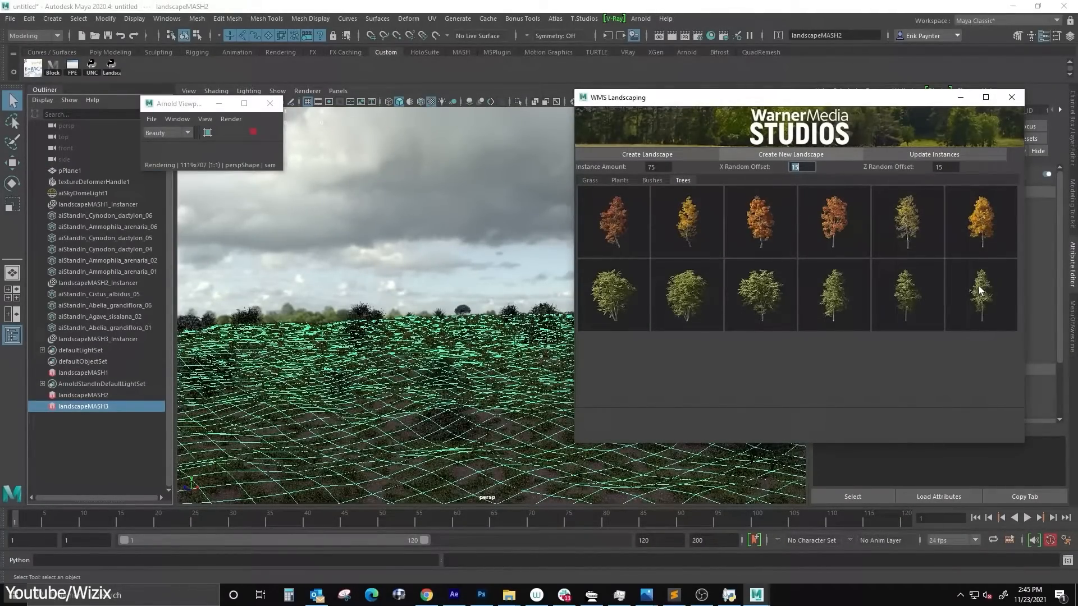
type("5023")
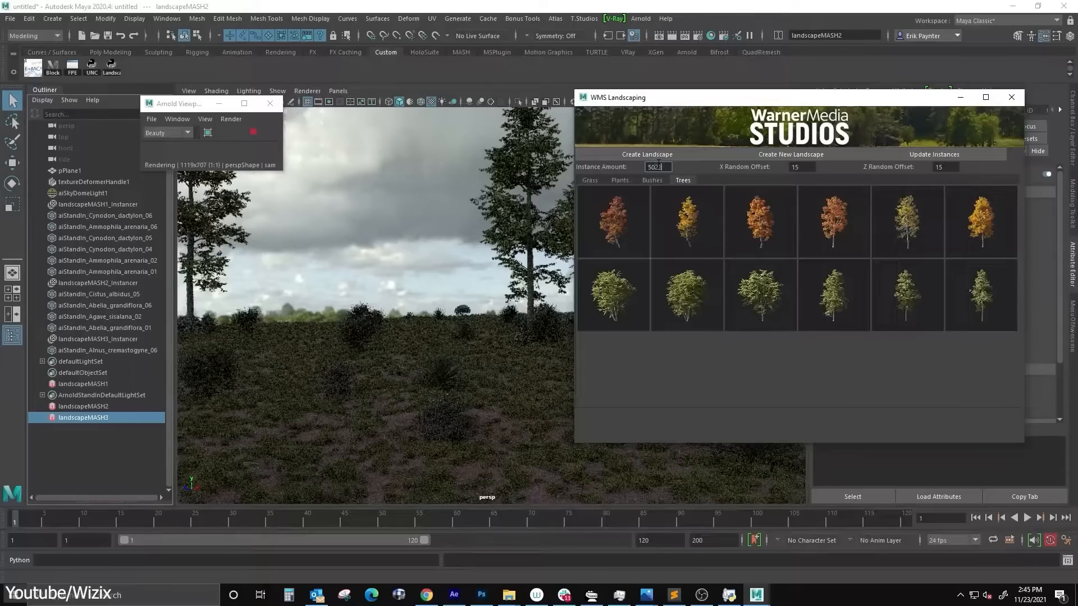
left_click(760, 296)
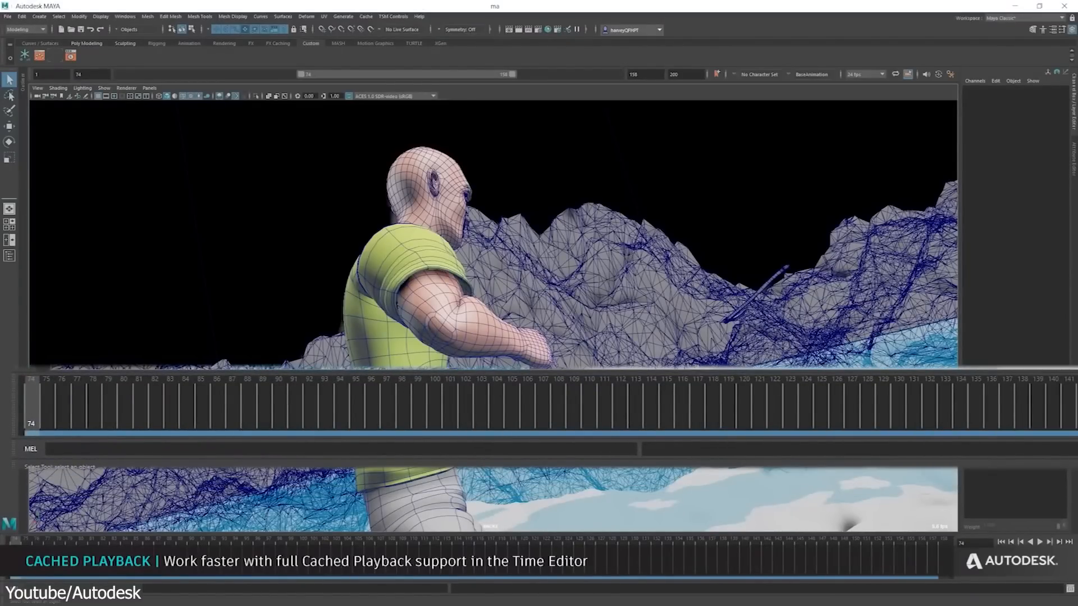
left_click(1050, 543)
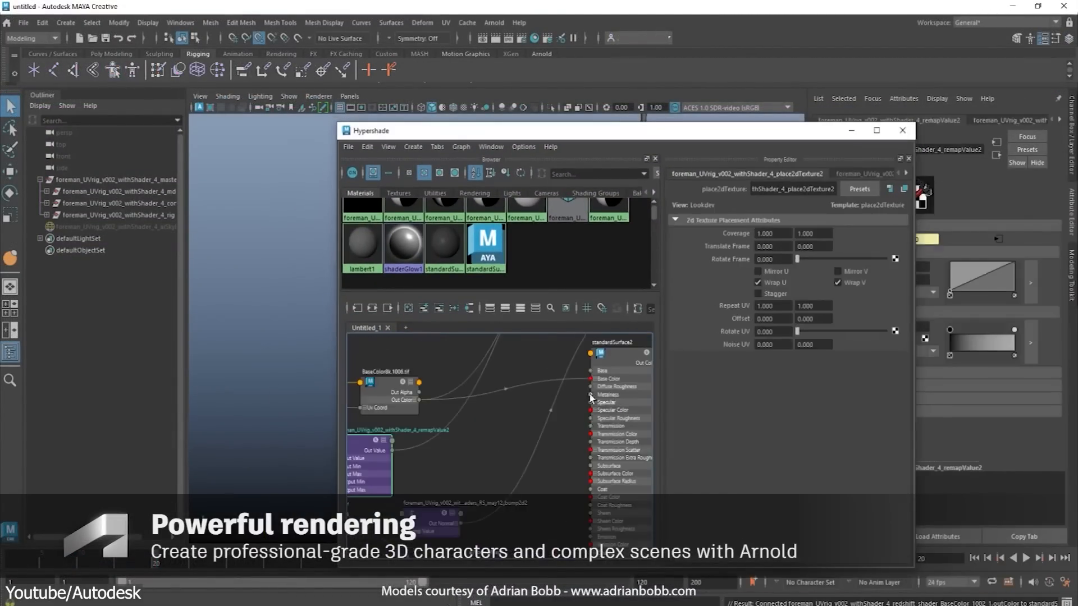
right_click(563, 249)
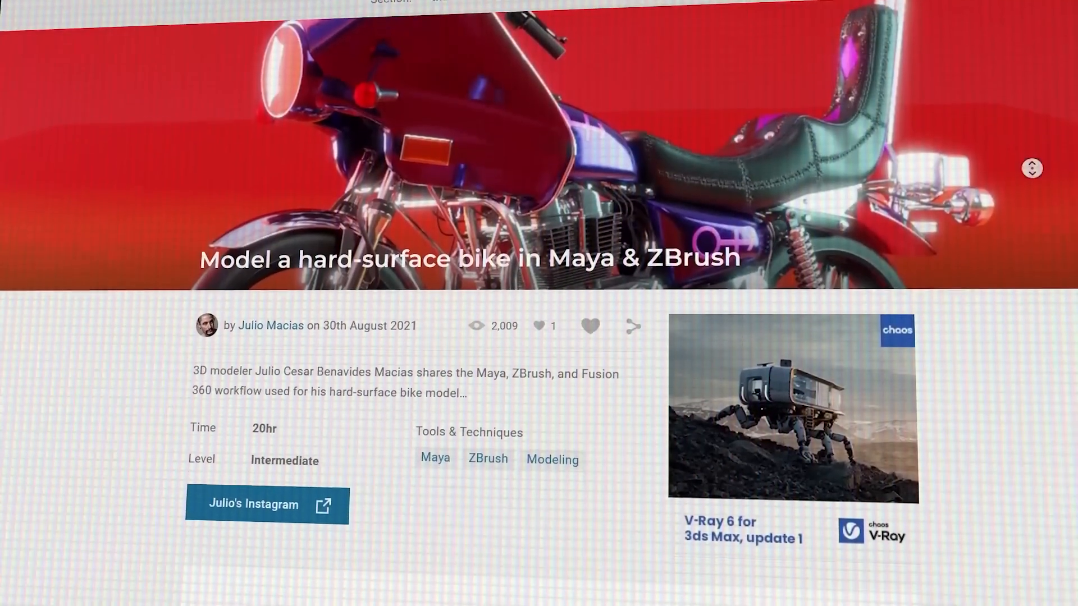
- Scroll through the hard-surface bike article, then the YouTube Maya tutorial and playlist results
scroll("down", 3)
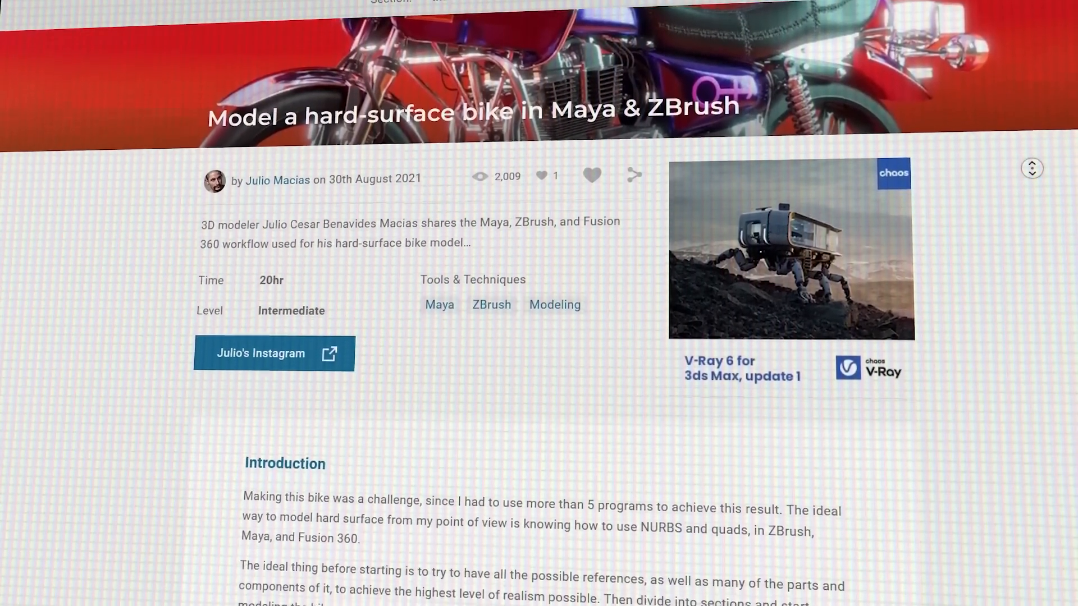
scroll("down", 3)
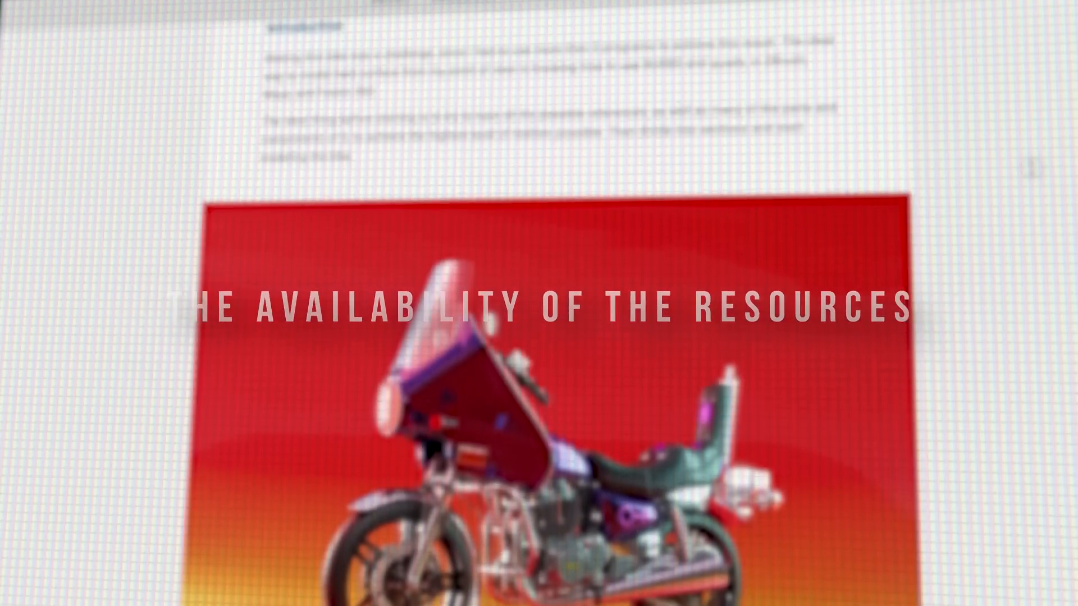
scroll("down", 3)
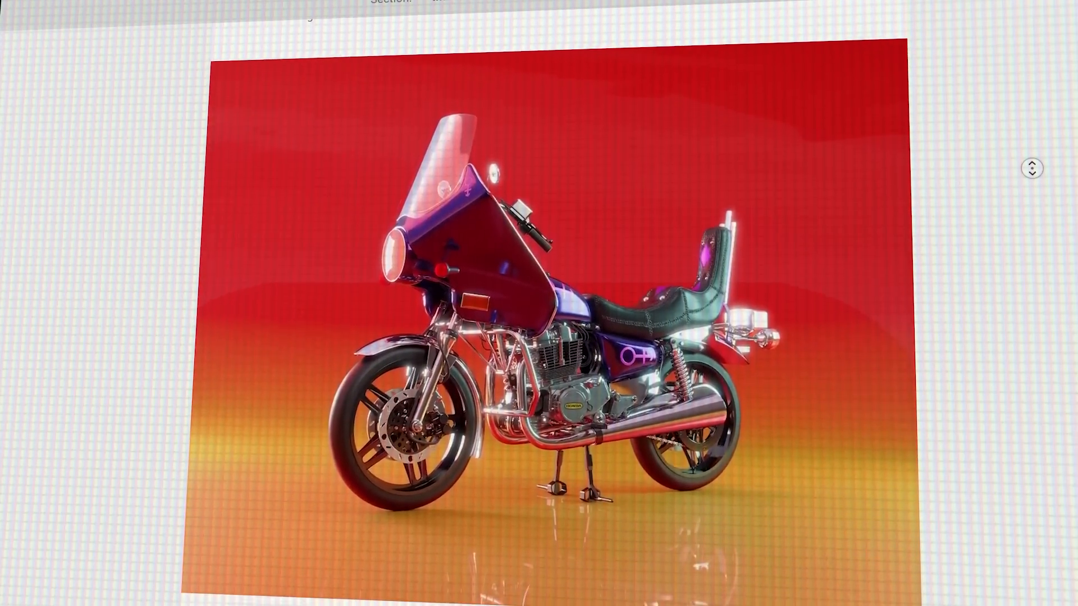
scroll("down", 3)
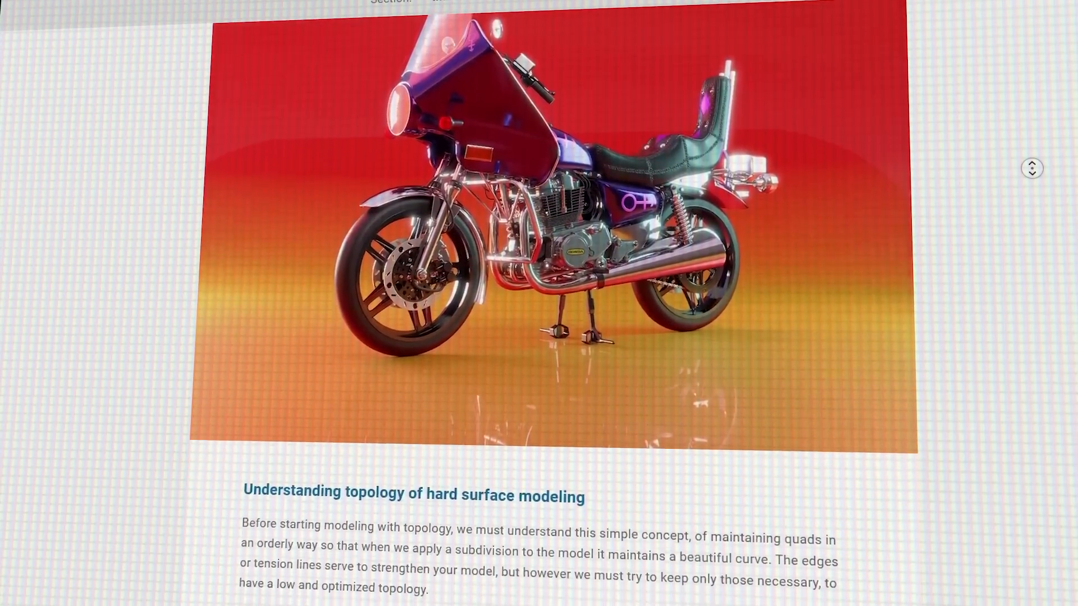
scroll("down", 3)
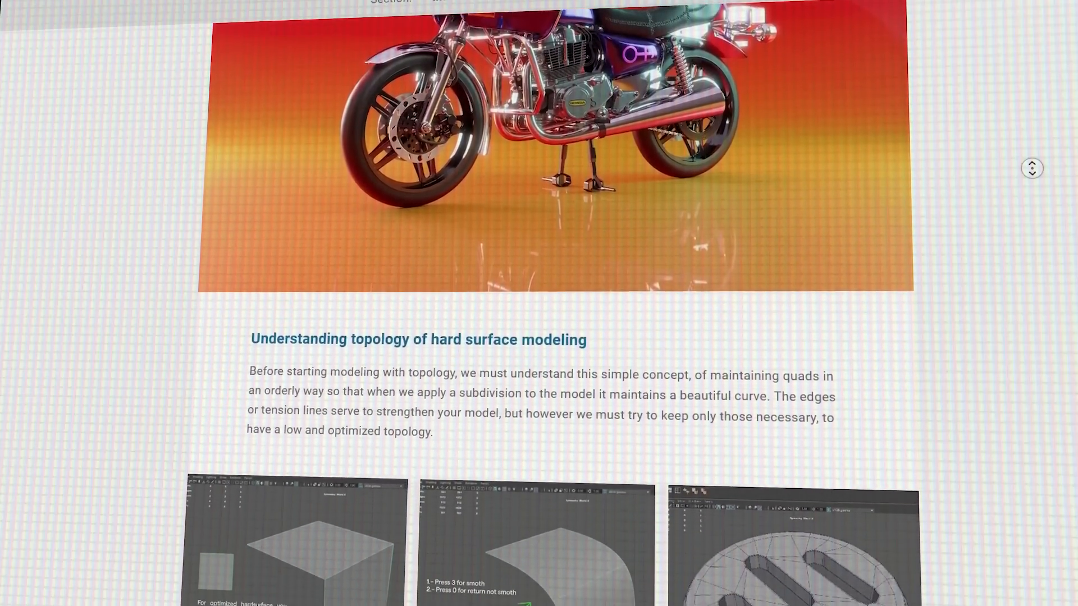
scroll("down", 3)
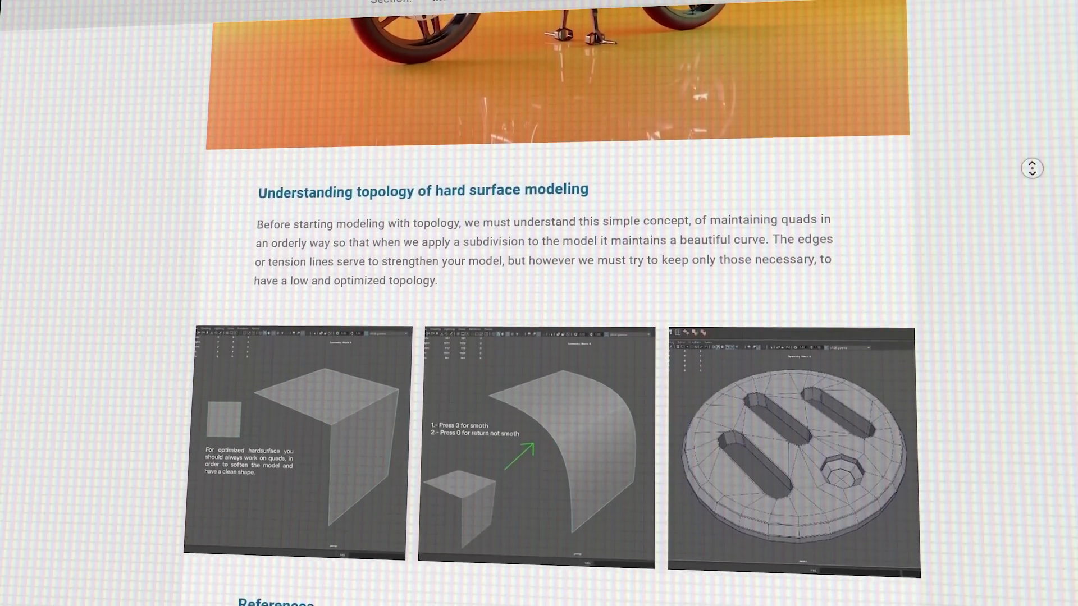
scroll("down", 3)
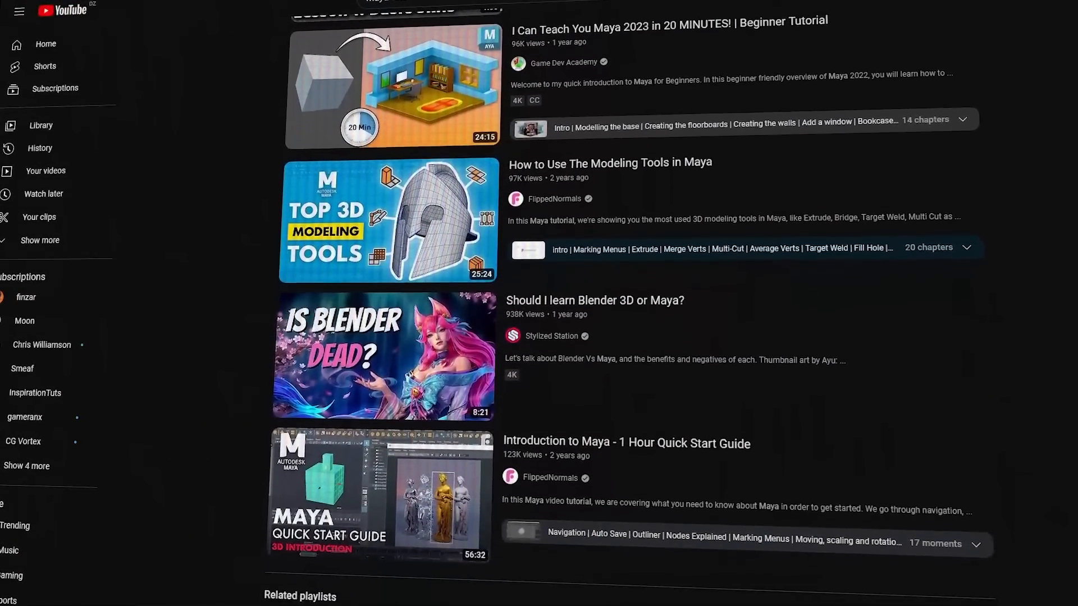
scroll("down", 3)
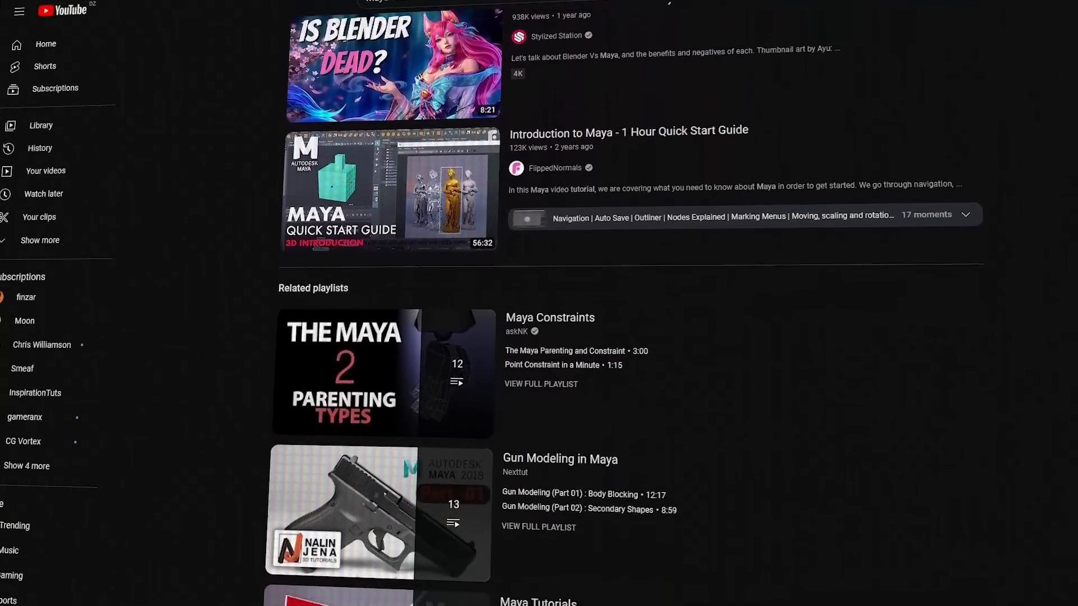
scroll("down", 3)
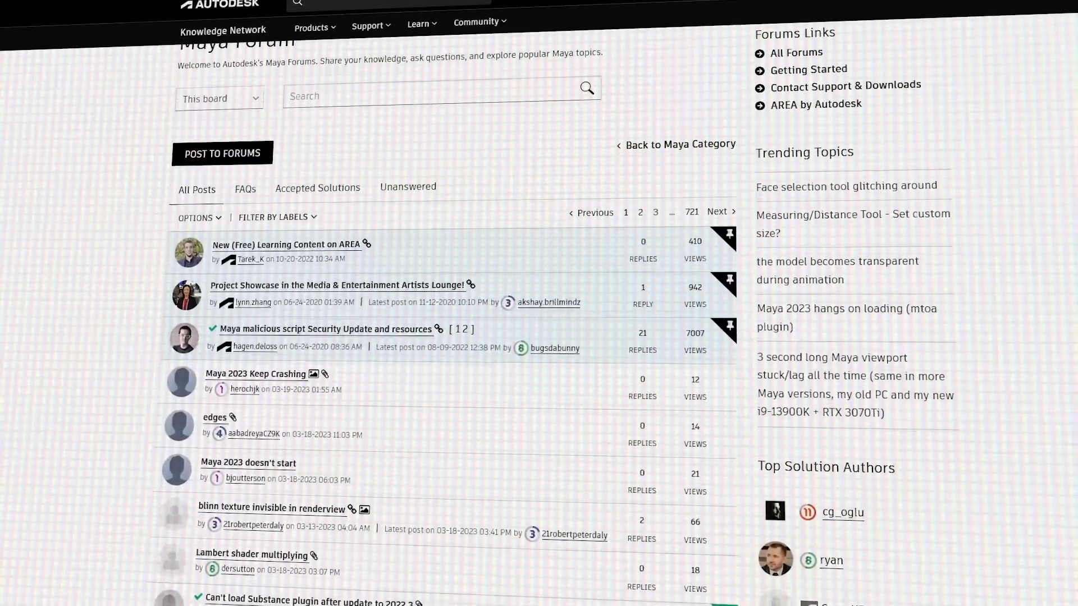
- Scroll the Maya Forum post list down to the 'Several bugs with Maya 2023' thread
scroll("down", 3)
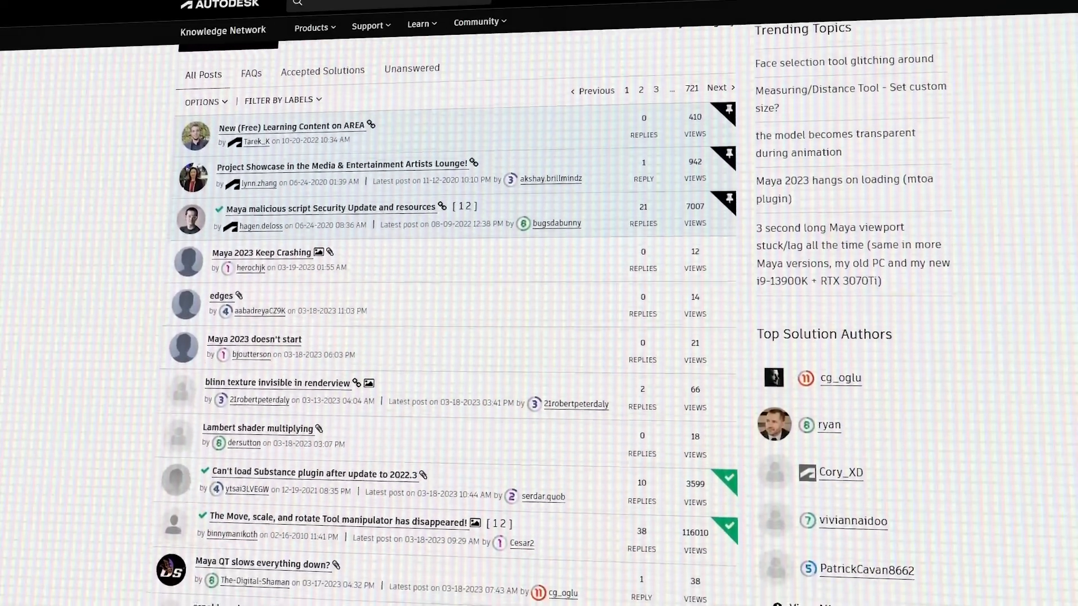
scroll("down", 3)
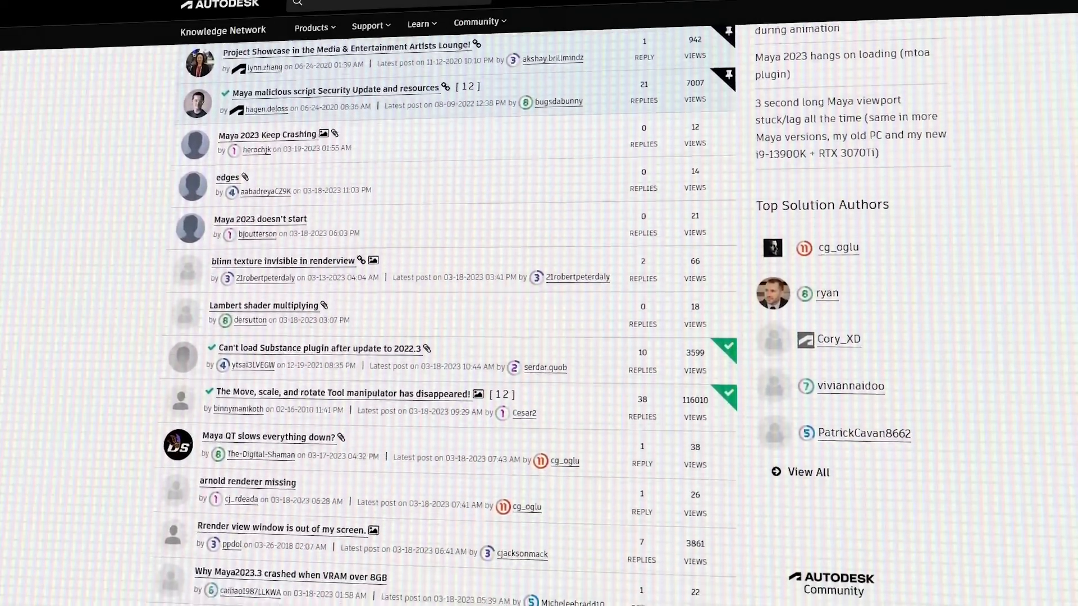
scroll("down", 3)
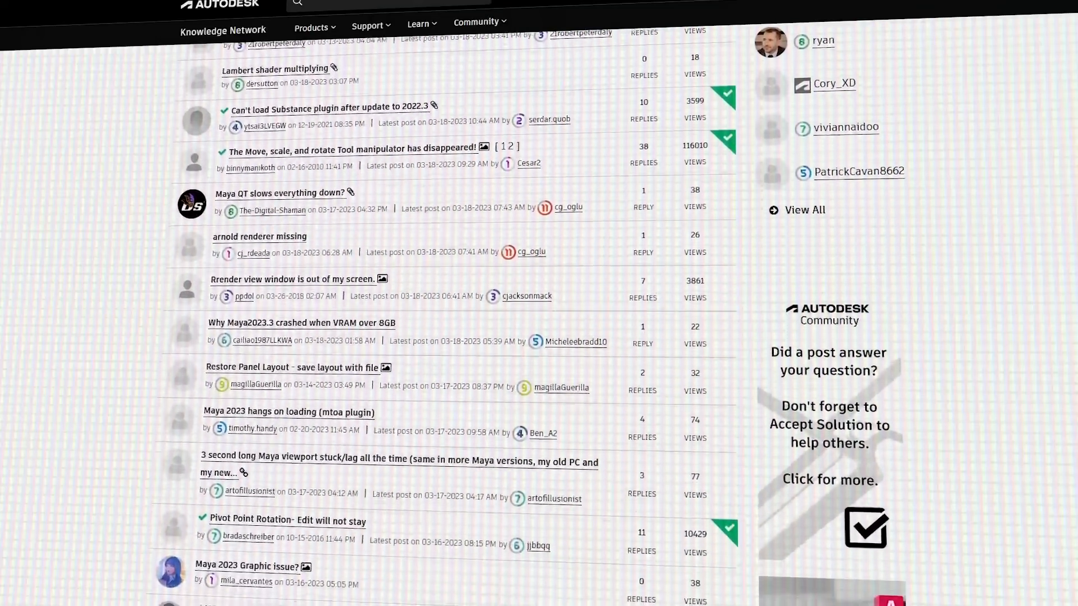
scroll("down", 3)
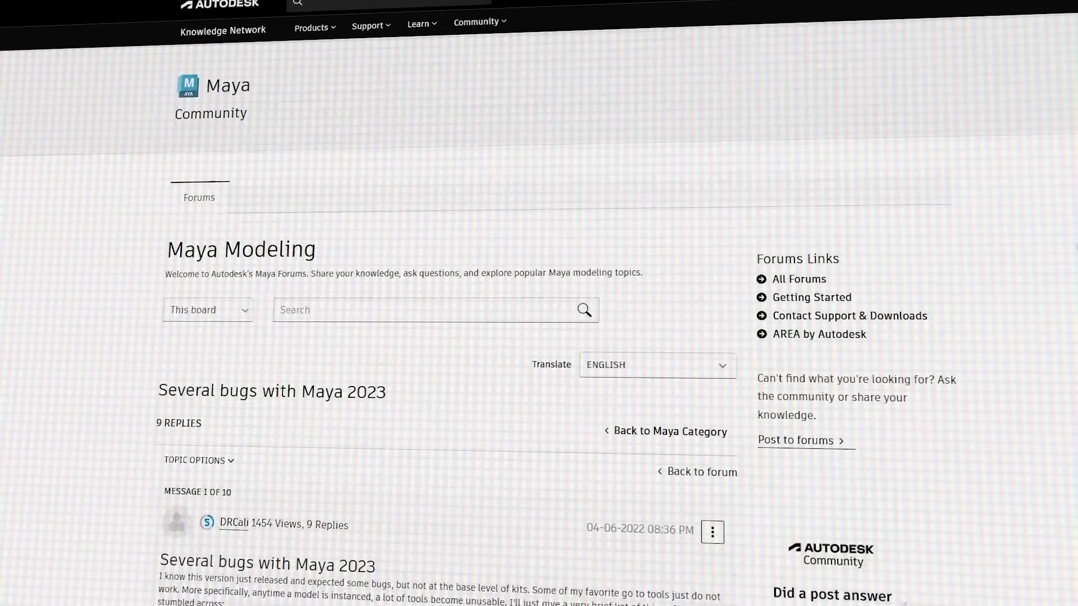
scroll("down", 3)
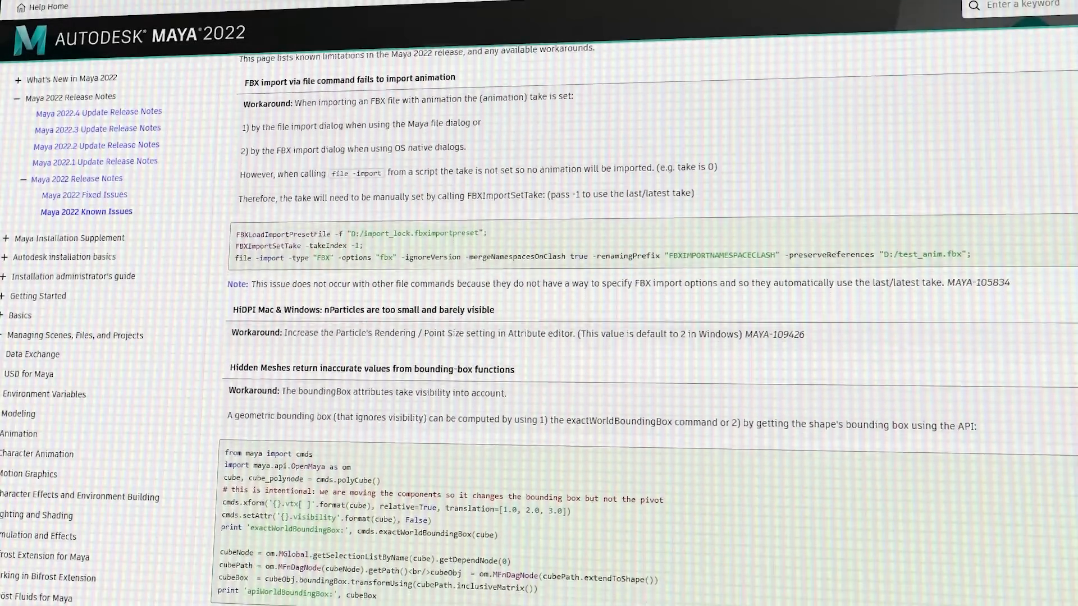
scroll("down", 3)
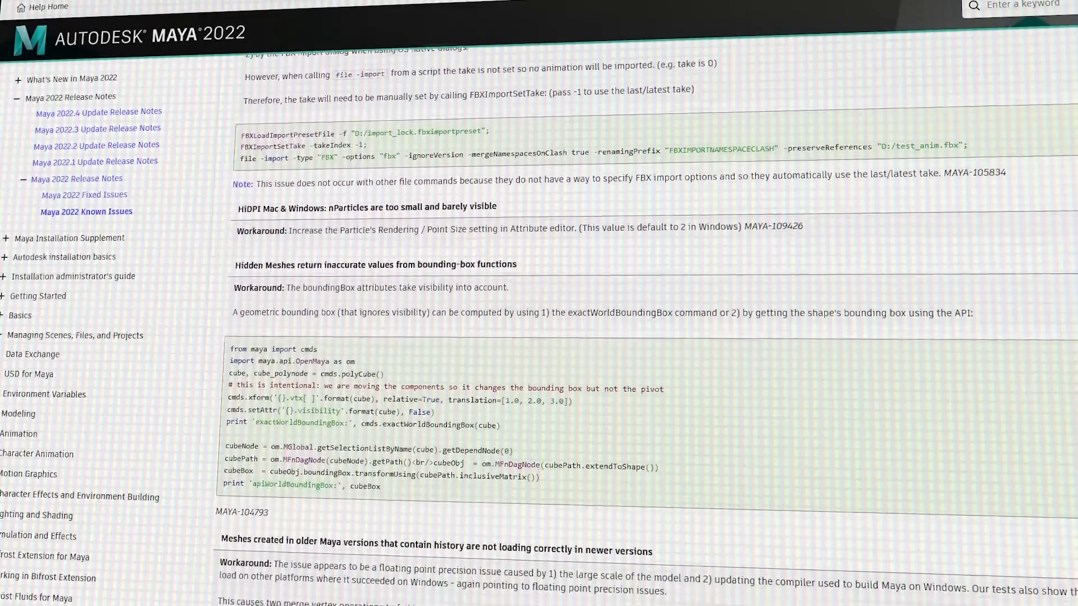